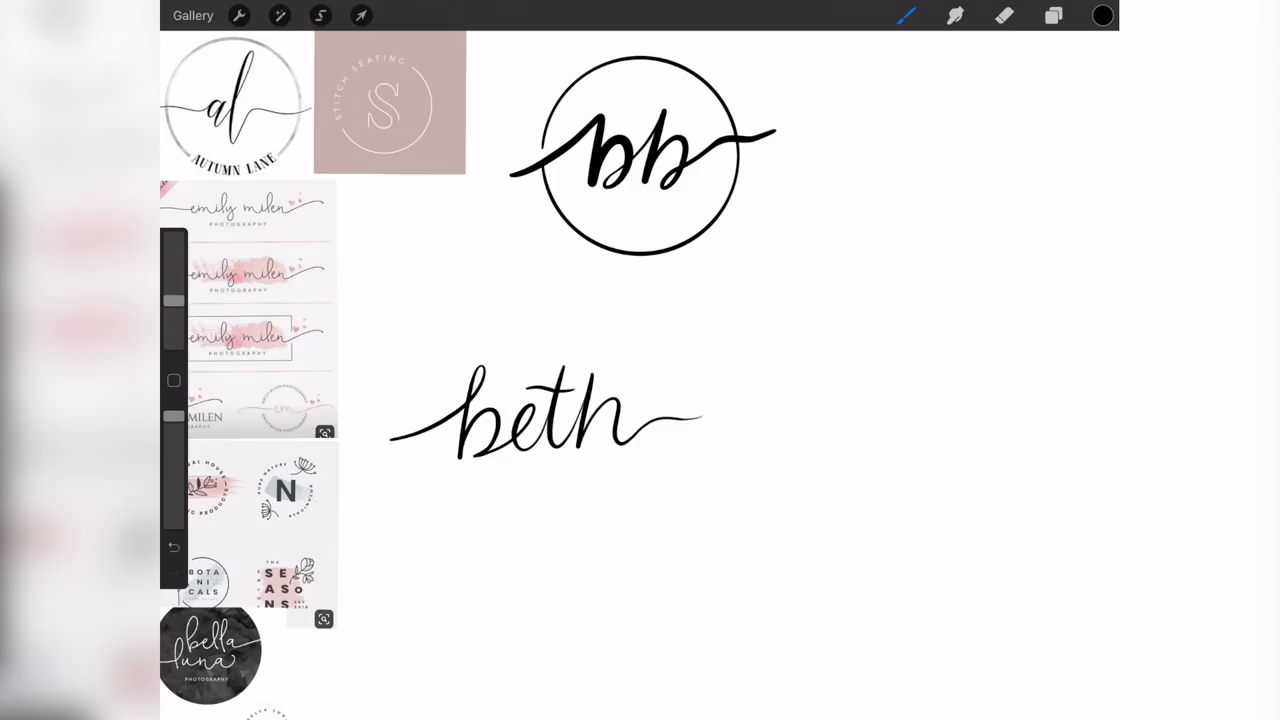
Switch to the brush for hand-lettering the bb circle and beth sketches
click(360, 16)
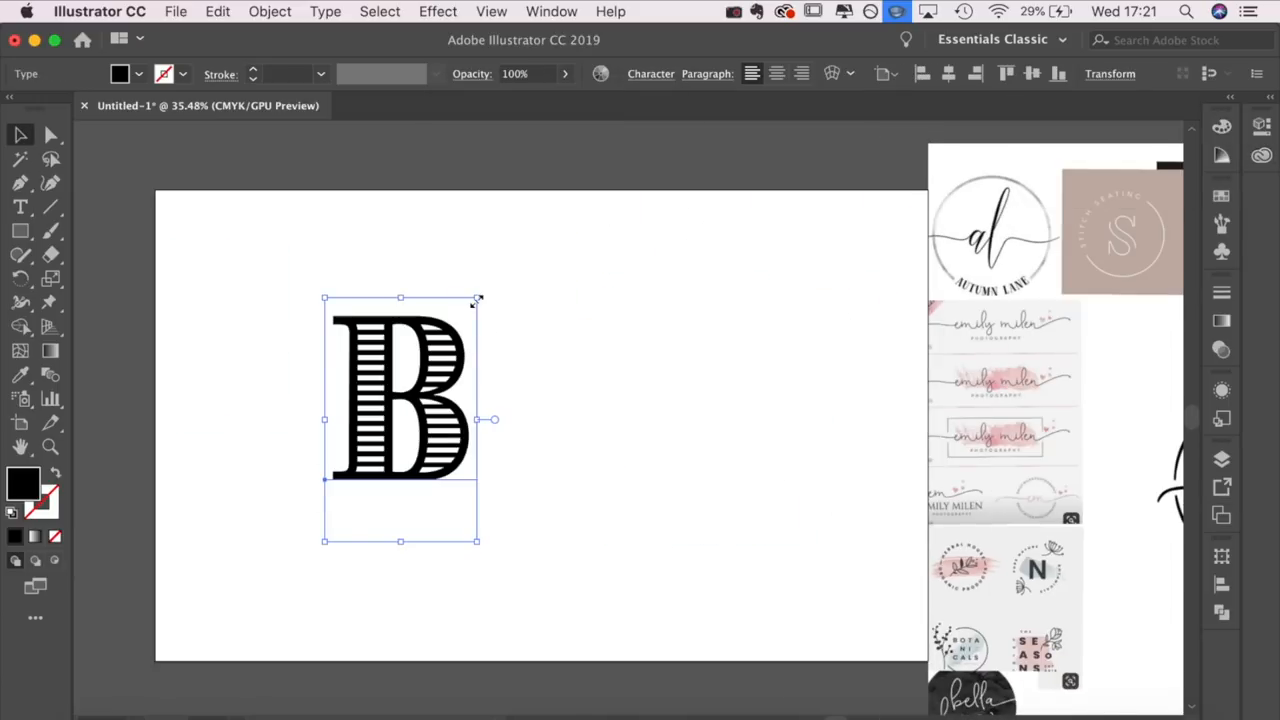
Convert the letter B to editable outlines via Type > Create Outlines
click(324, 12)
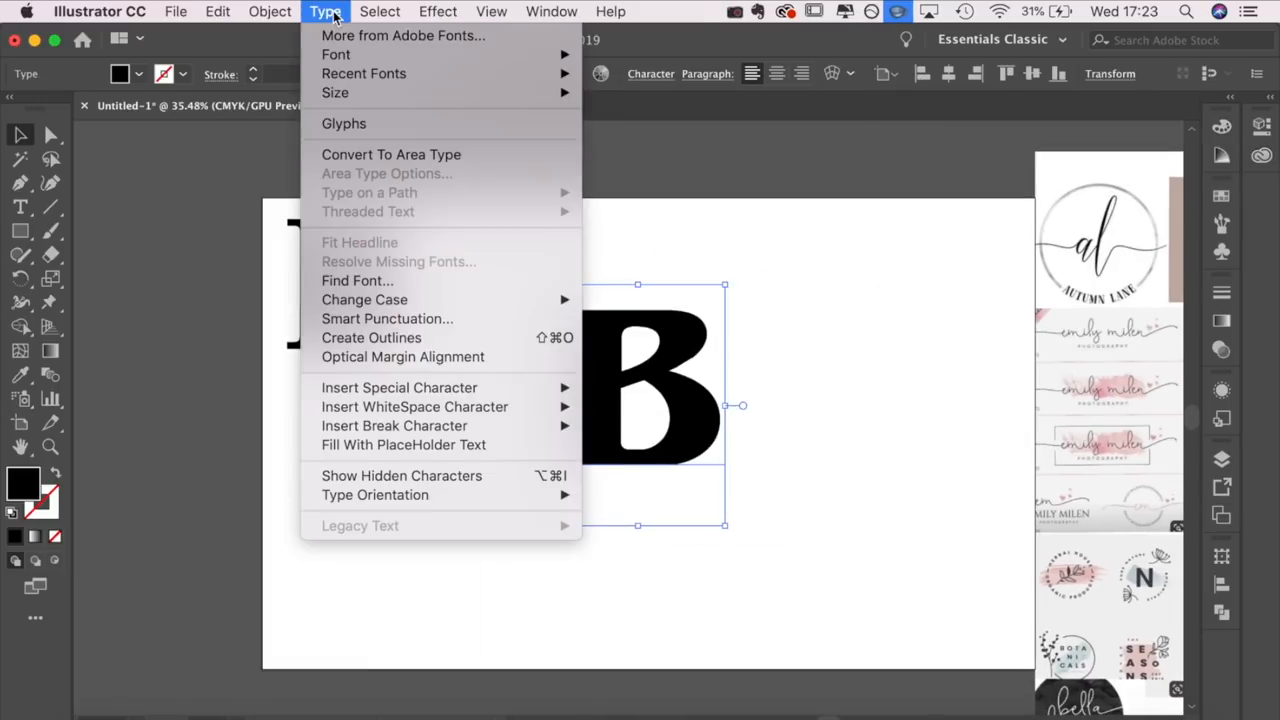
click(372, 336)
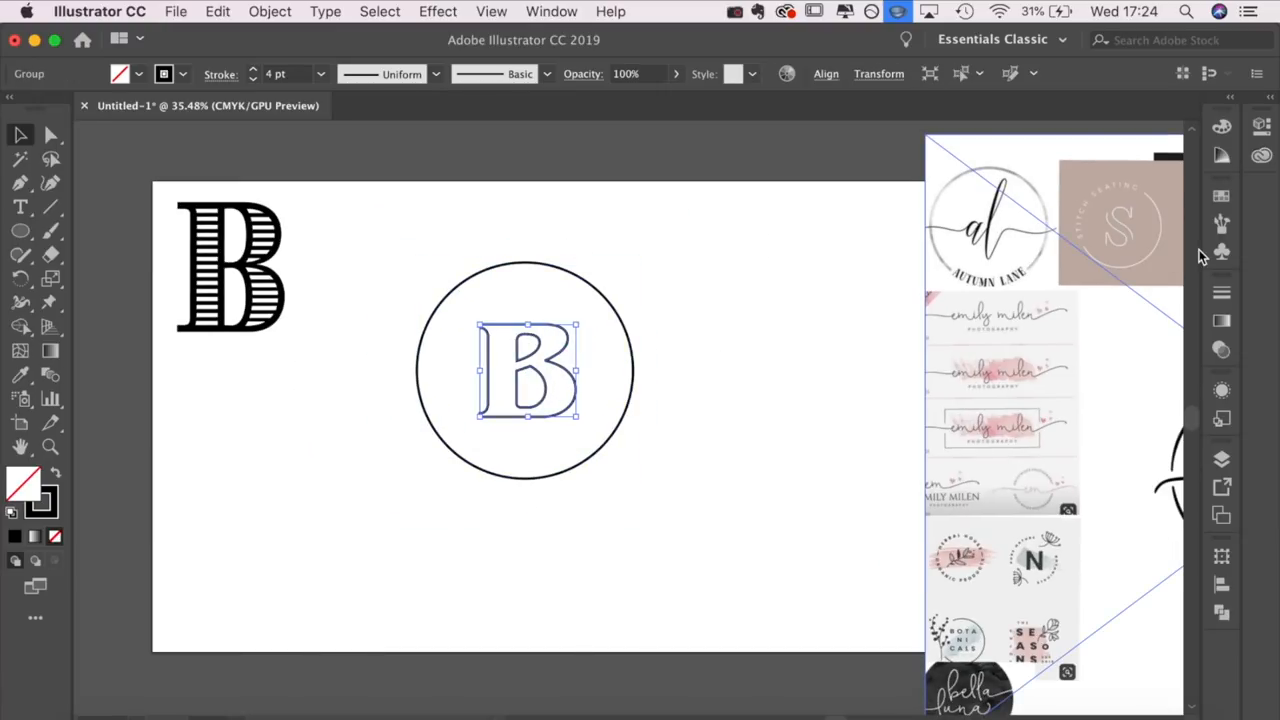
click(236, 74)
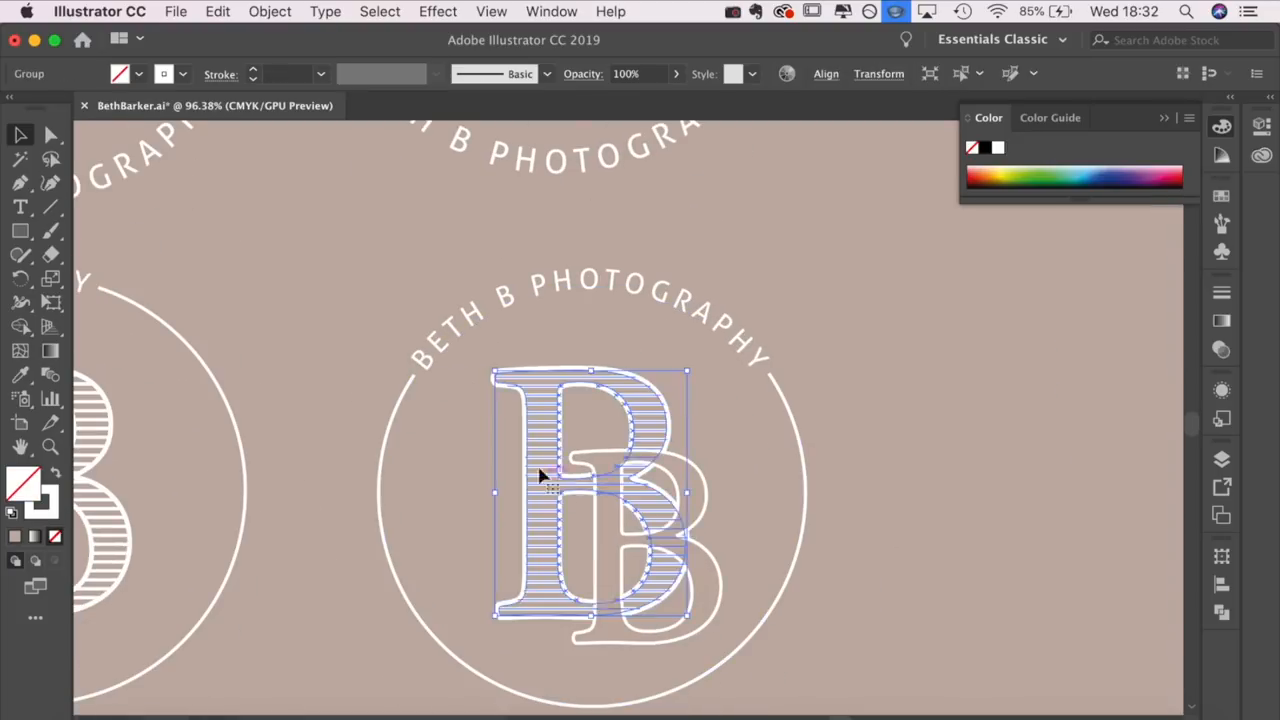
Move the outlined B down and right of the striped B to form the double-B monogram
drag(590, 496, 964, 444)
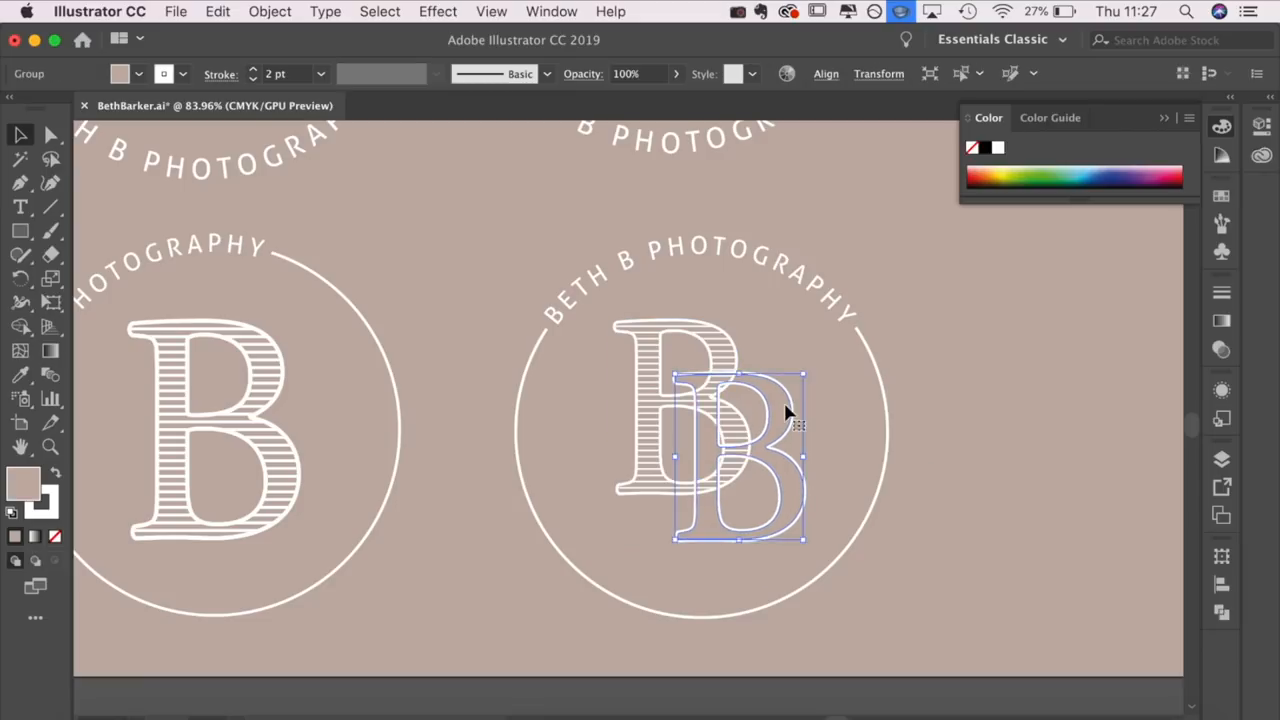
click(268, 12)
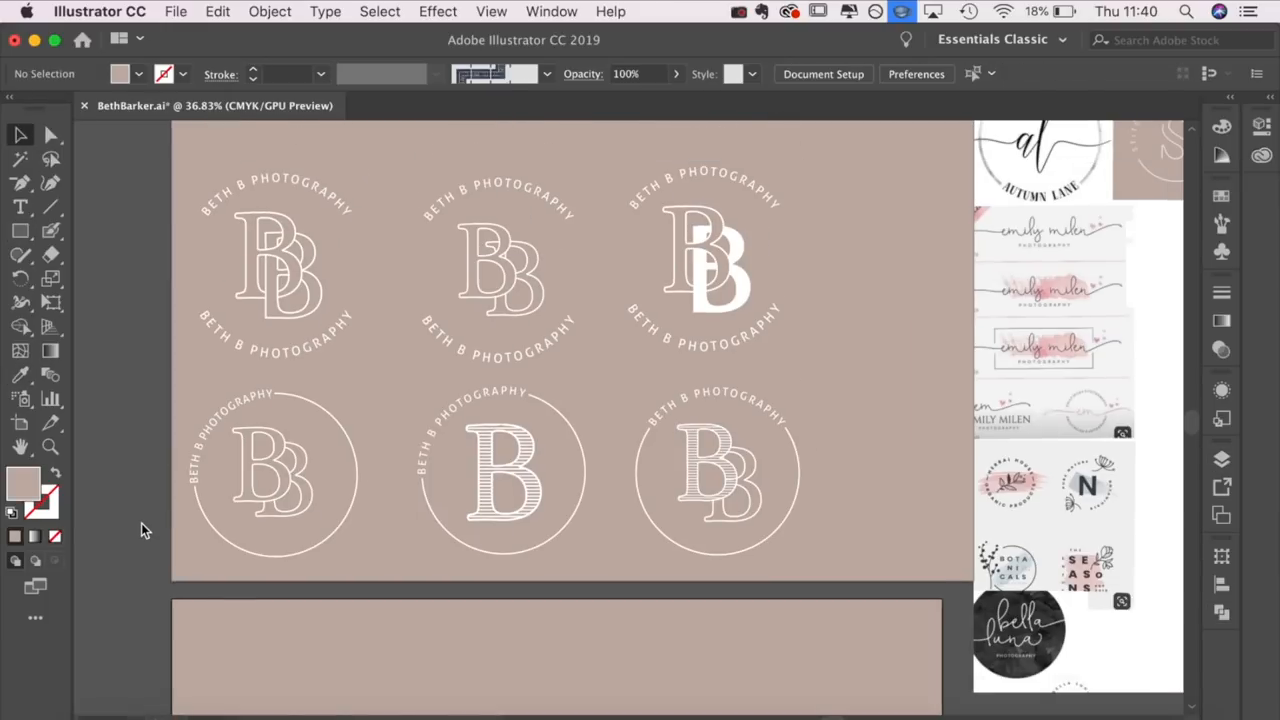
Scroll down the artboard to review the six monogram badge variations
scroll(down, 3)
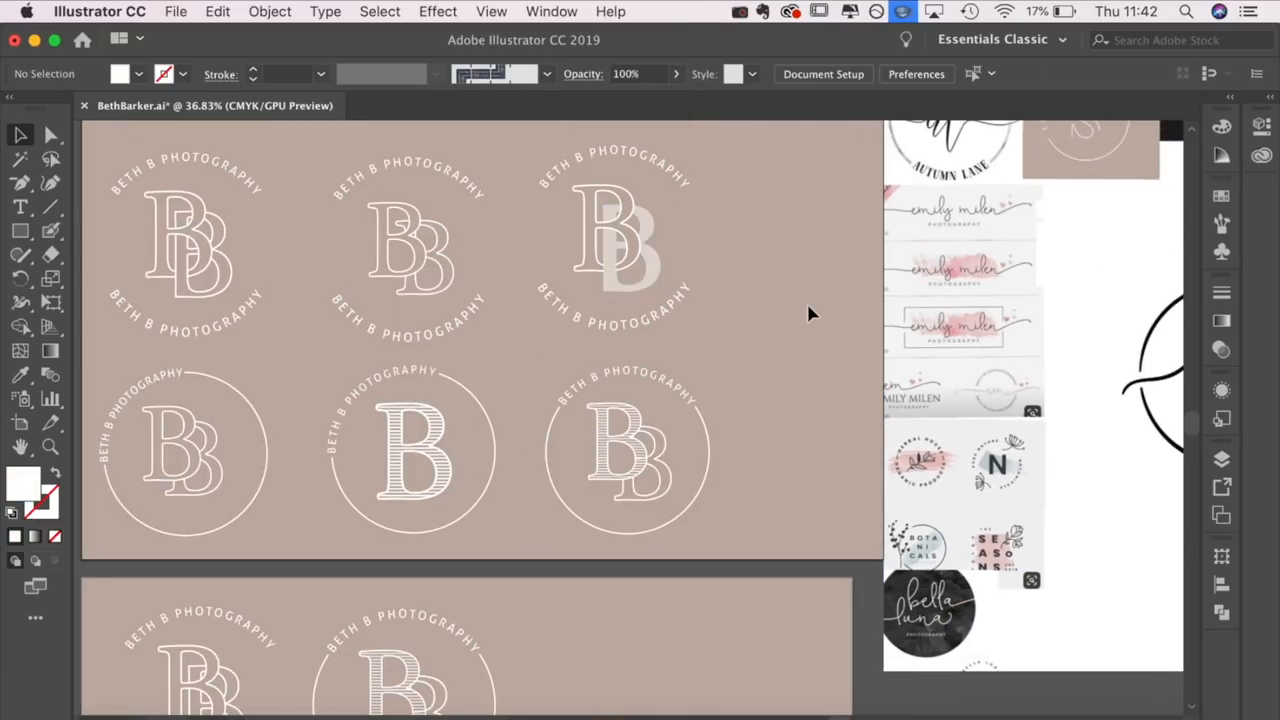
scroll(down, 3)
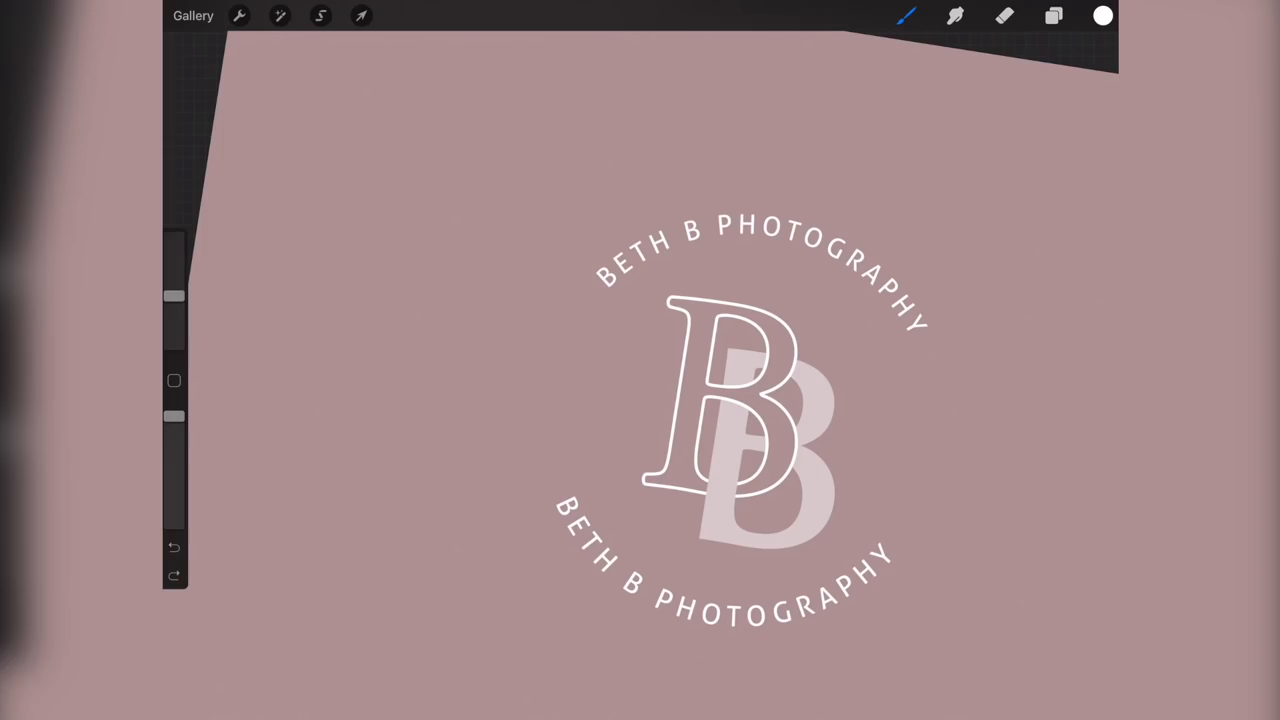
Draw the tulip sprig left of the BB monogram and show the Layers panel
drag(580, 330, 576, 470)
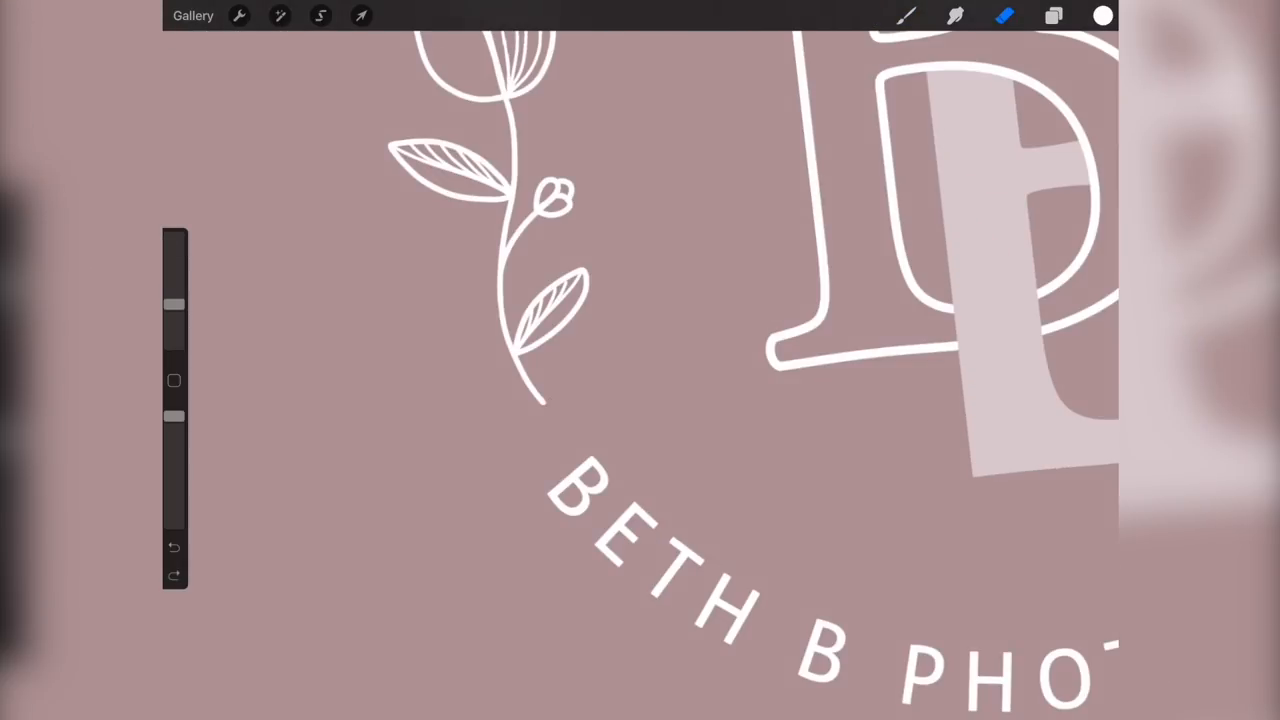
click(1054, 16)
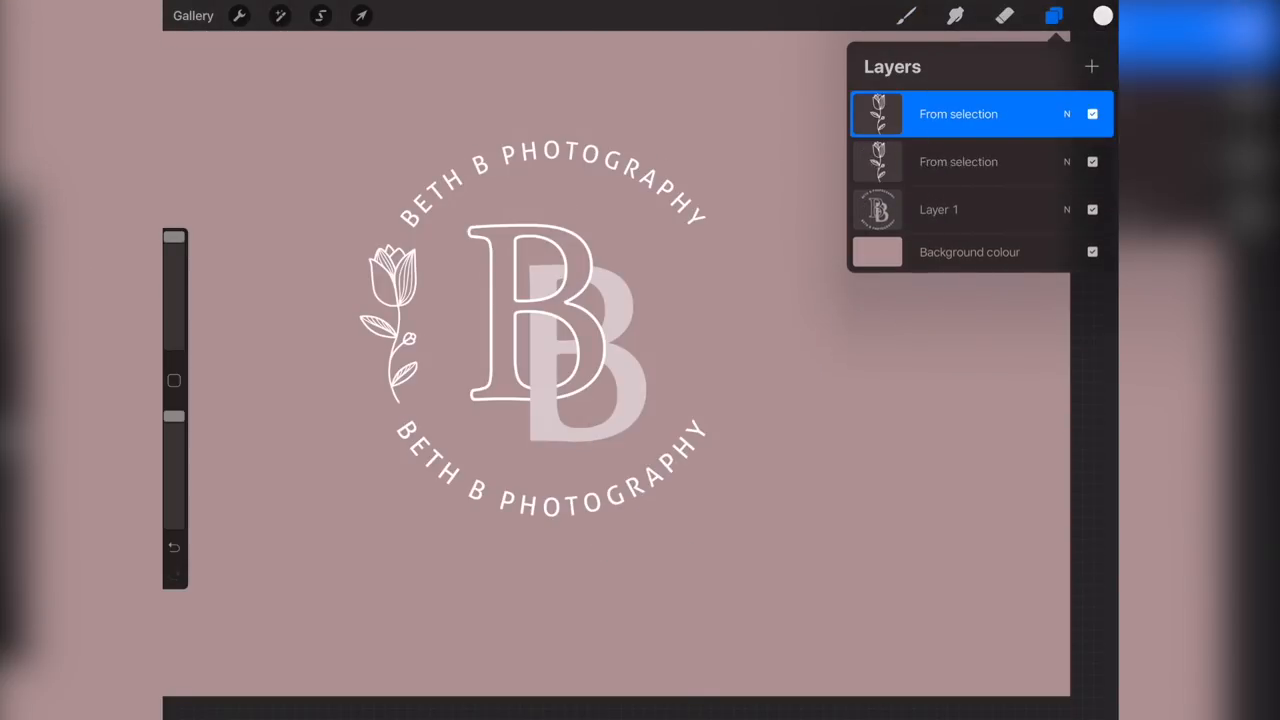